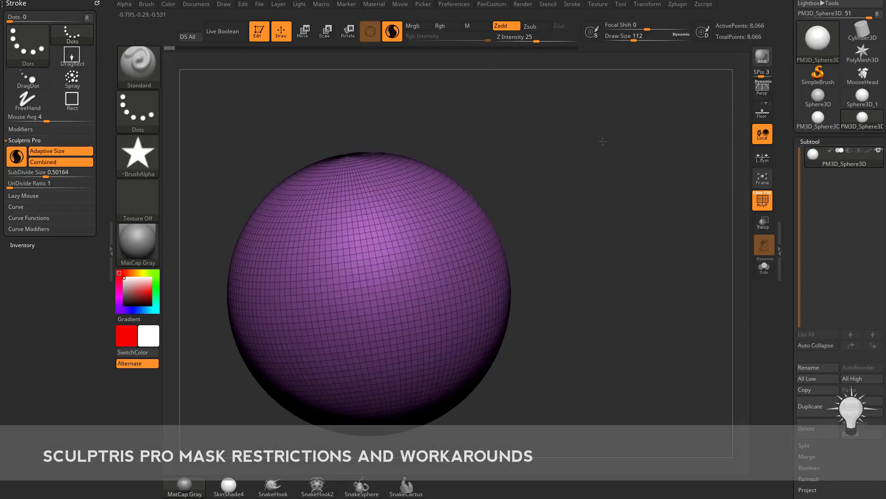
Load the MooseHead tool in place of the purple sphere
left_click(862, 72)
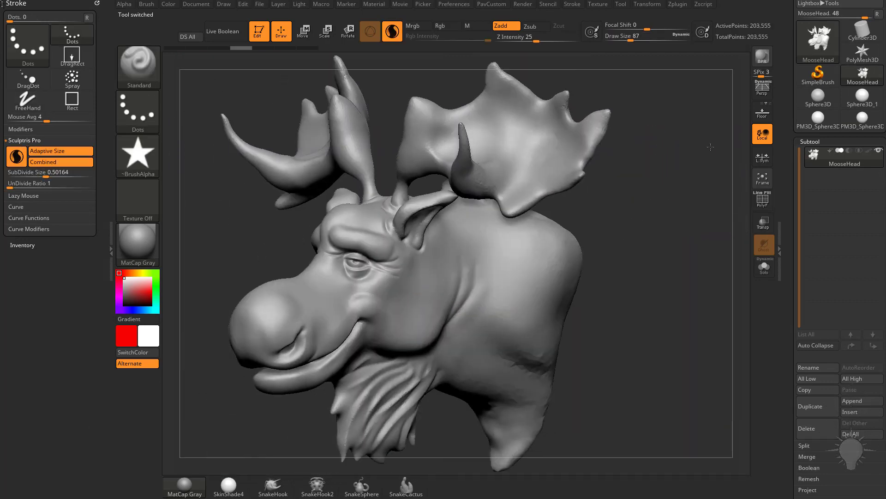
Rotate the canvas to frame the large antler up close
left_click_drag(710, 146, 662, 191)
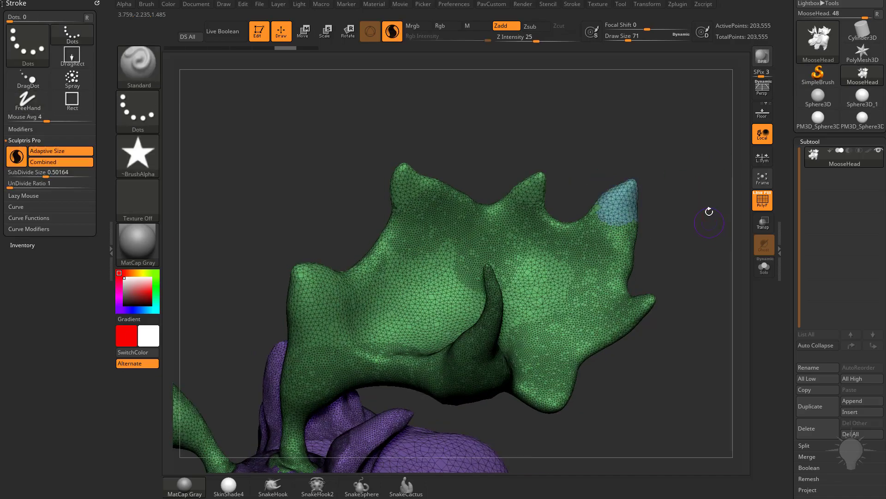
Orbit slightly around the antler and select the SnakeHook strand-pulling brush
left_click_drag(709, 212, 667, 203)
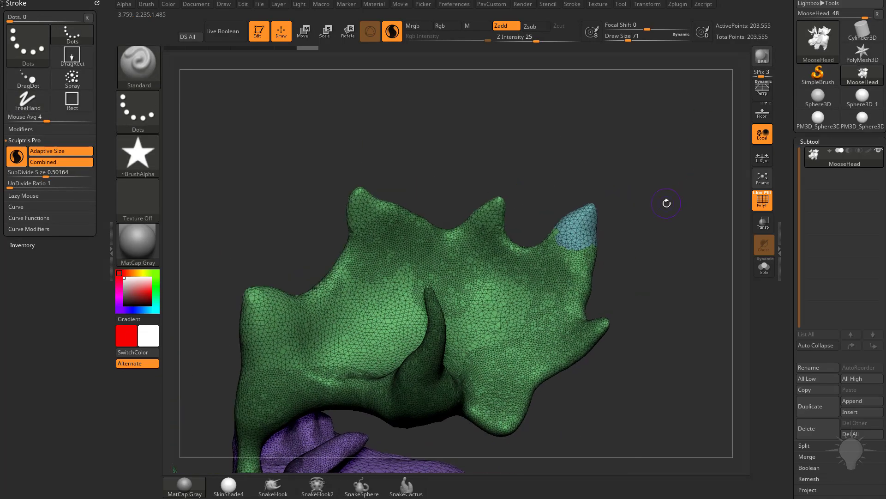
left_click(303, 31)
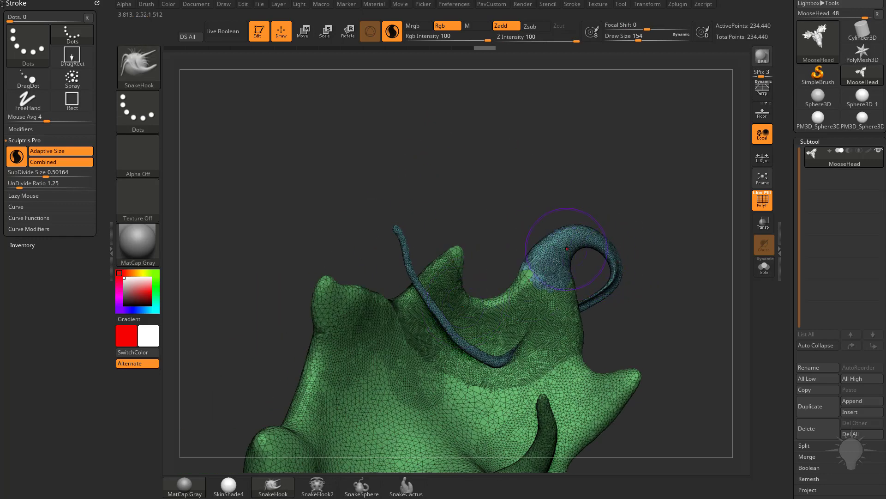
View the tendrils from another side with the SnakeHook brush reselected
left_click_drag(554, 257, 602, 236)
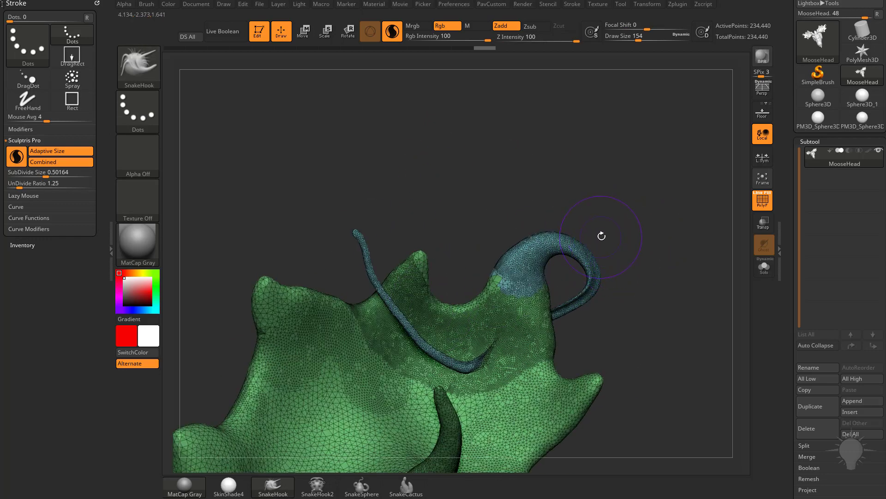
left_click(302, 31)
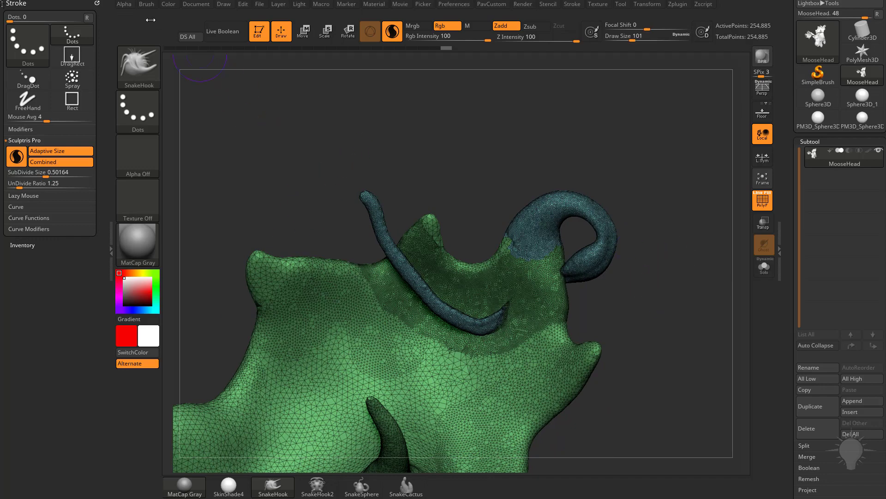
Bring up the Brush palette's Auto Masking settings and orbit the antler to another angle
left_click(146, 4)
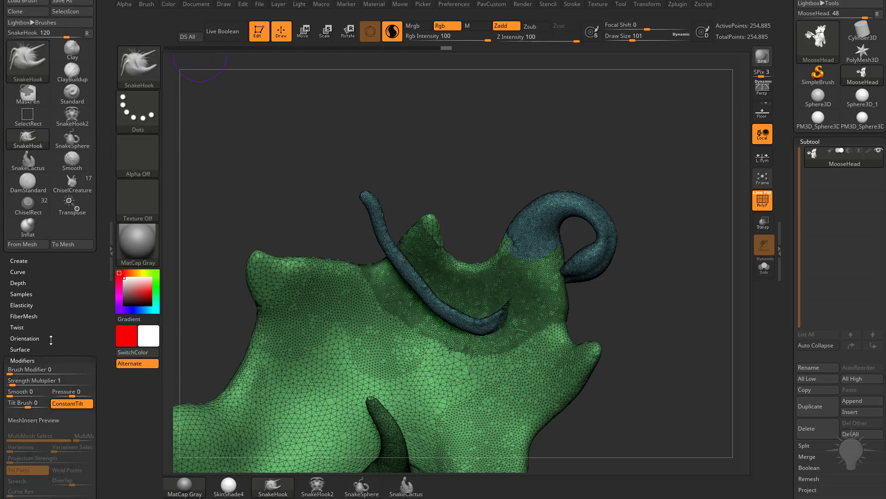
scroll("down", 3)
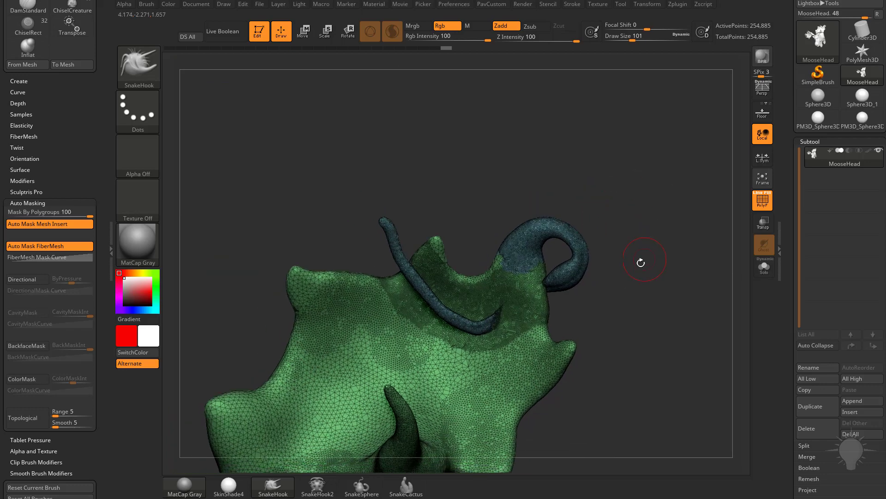
left_click_drag(640, 261, 614, 335)
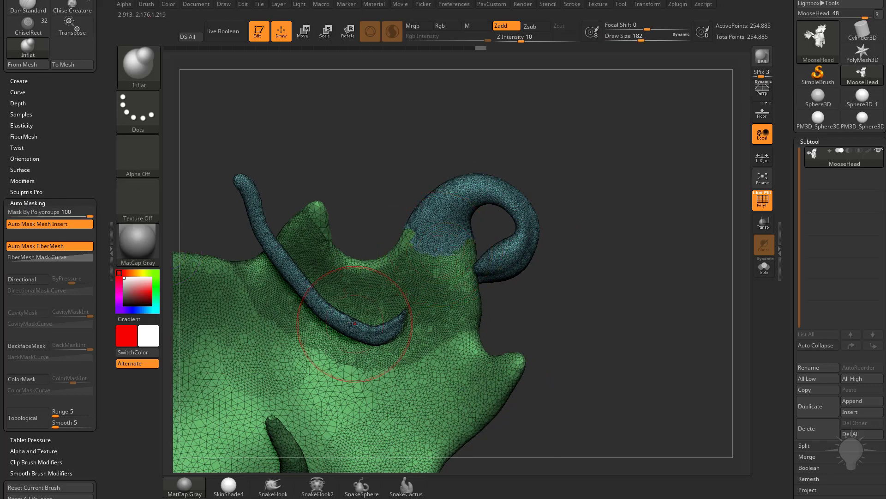
Orbit the view out to see the whole antler
left_click_drag(353, 322, 509, 226)
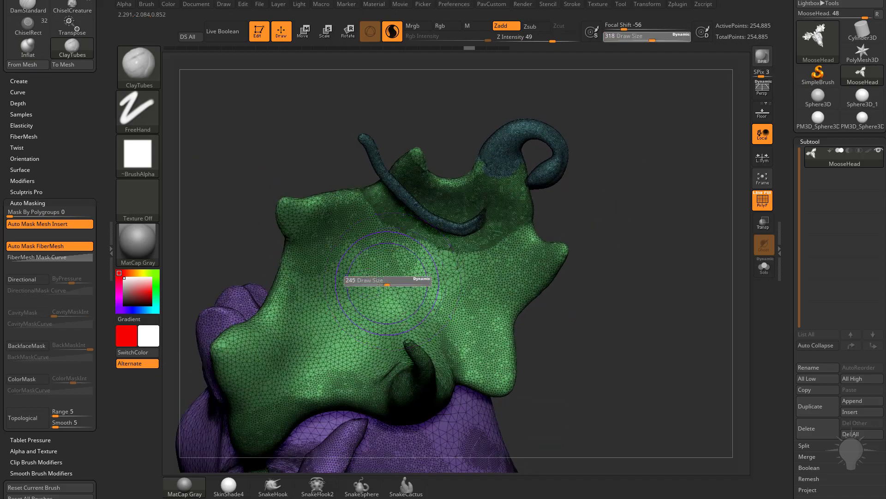
left_click_drag(390, 283, 362, 300)
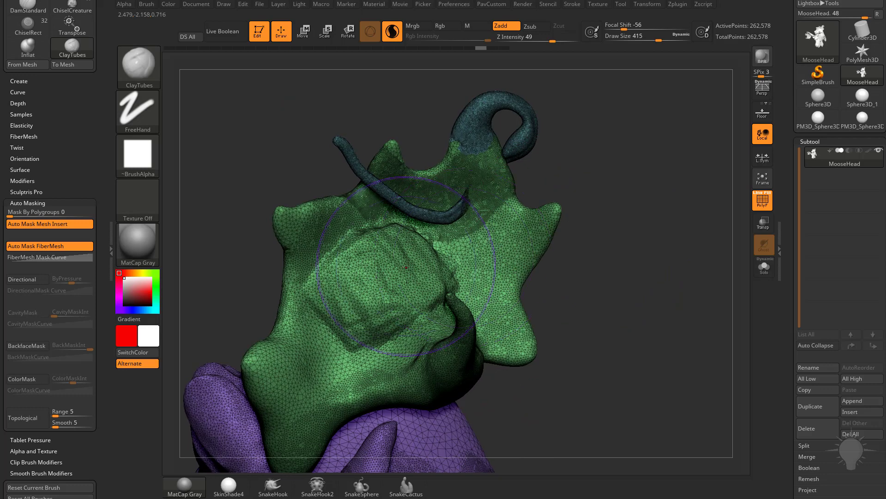
left_click_drag(406, 267, 383, 297)
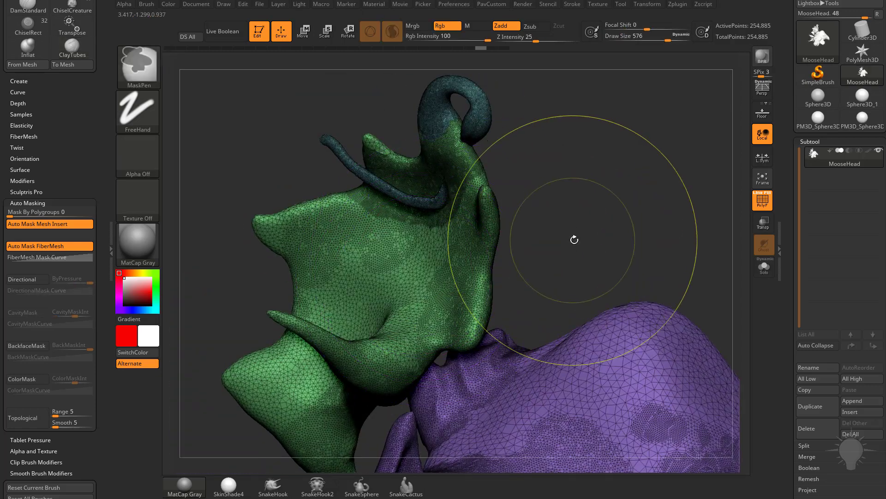
left_click_drag(574, 239, 402, 277)
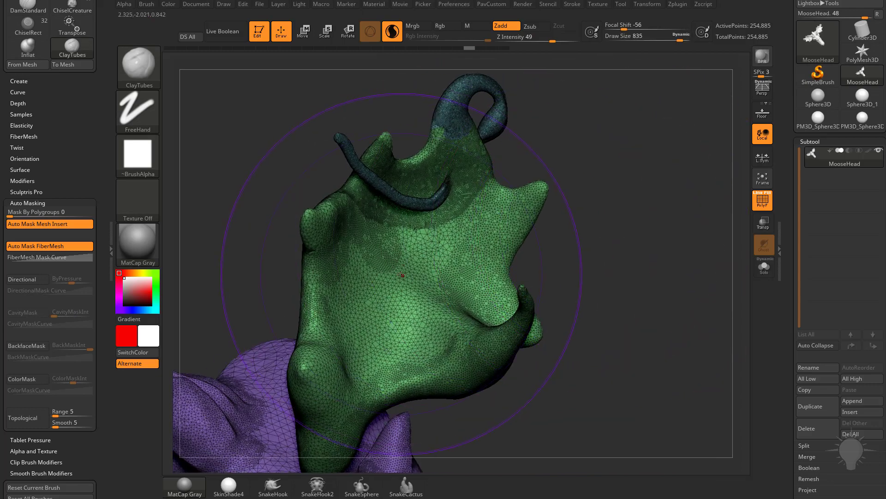
left_click_drag(403, 276, 614, 251)
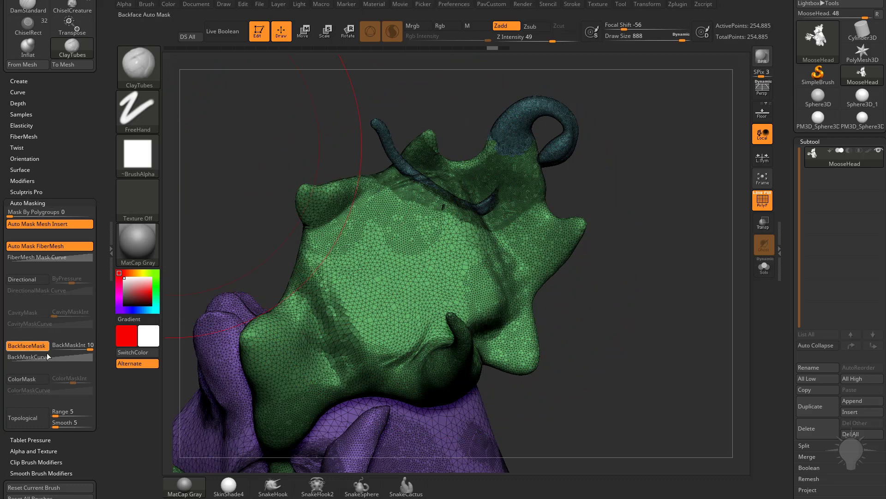
mouse_move(421, 289)
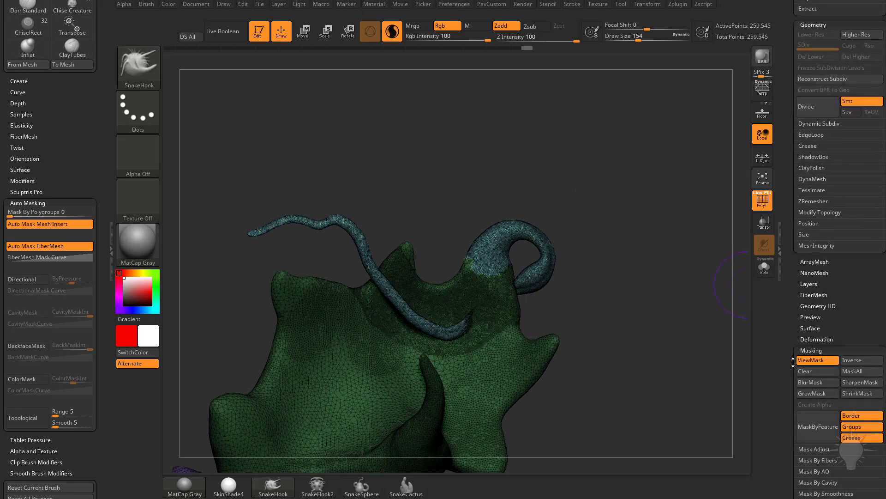
Apply ViewMask so only the two blue tendrils remain visible
left_click(815, 371)
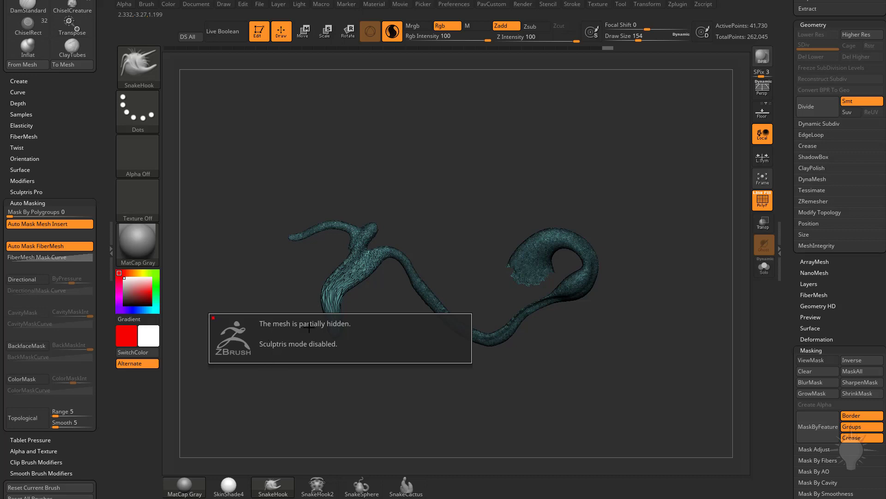
mouse_move(328, 449)
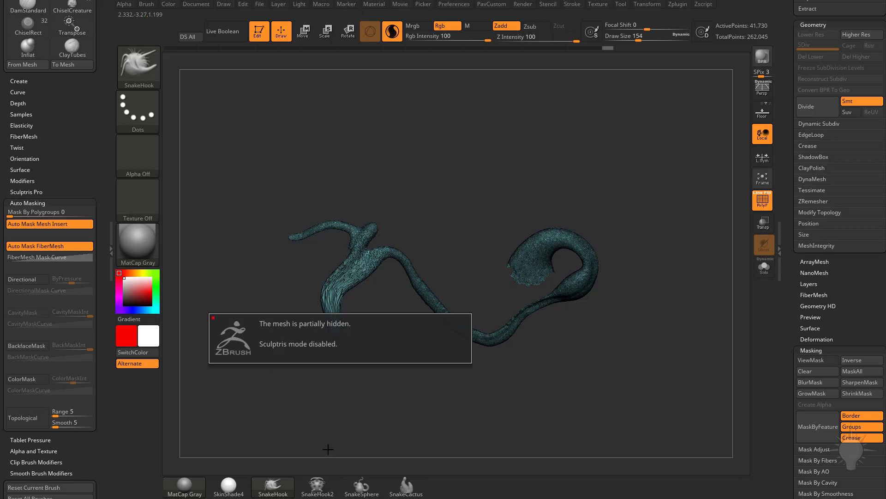